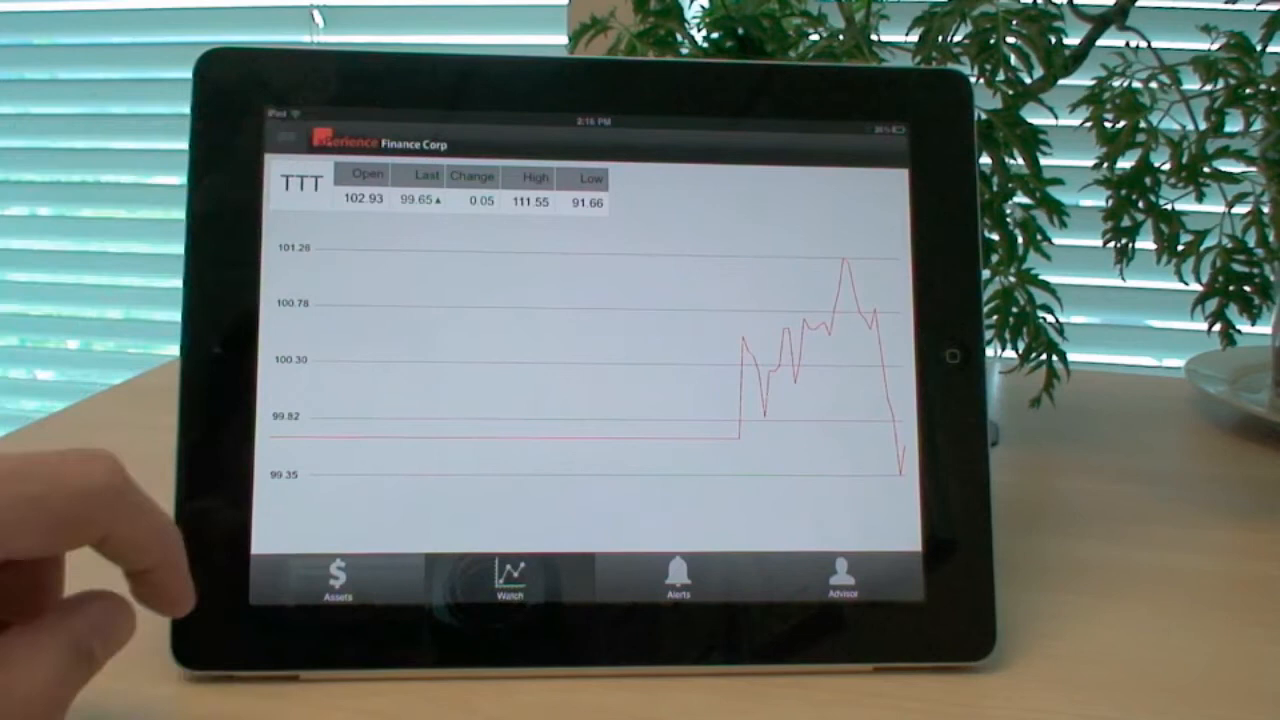
Bring up the WebORB console listing MobileTrade's three persistent client connections.
click(508, 578)
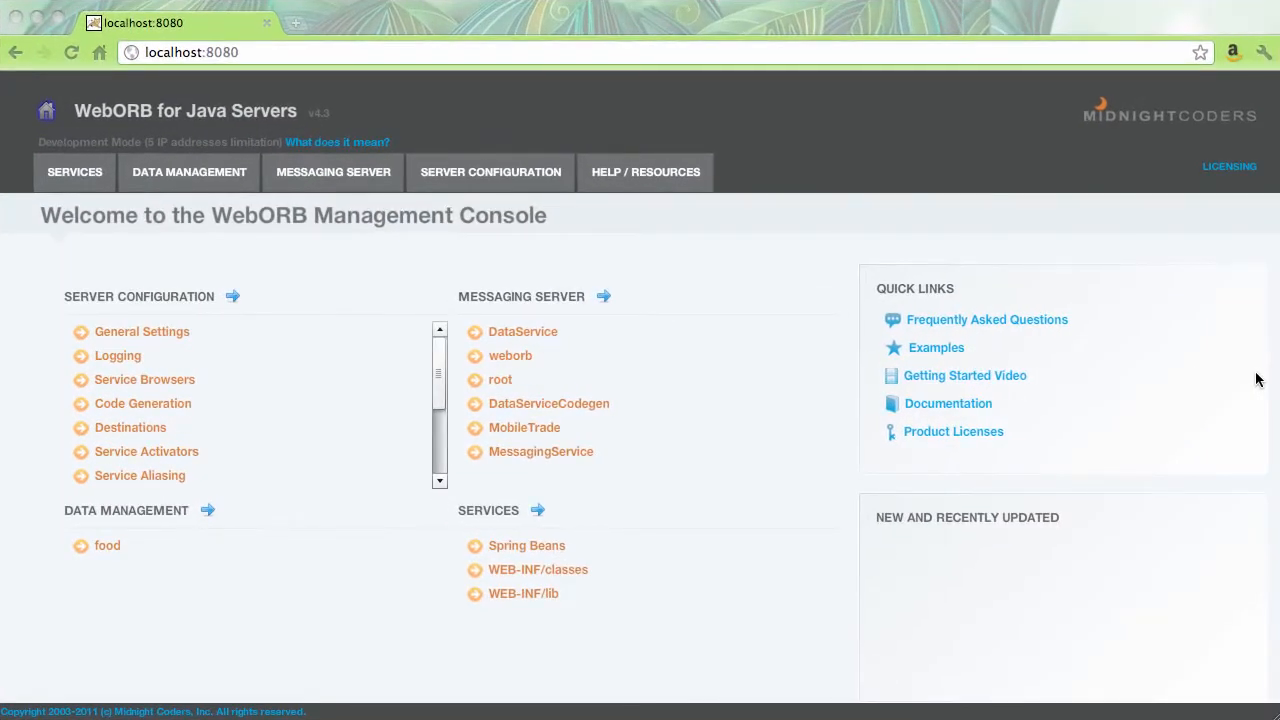
mouse_move(711, 483)
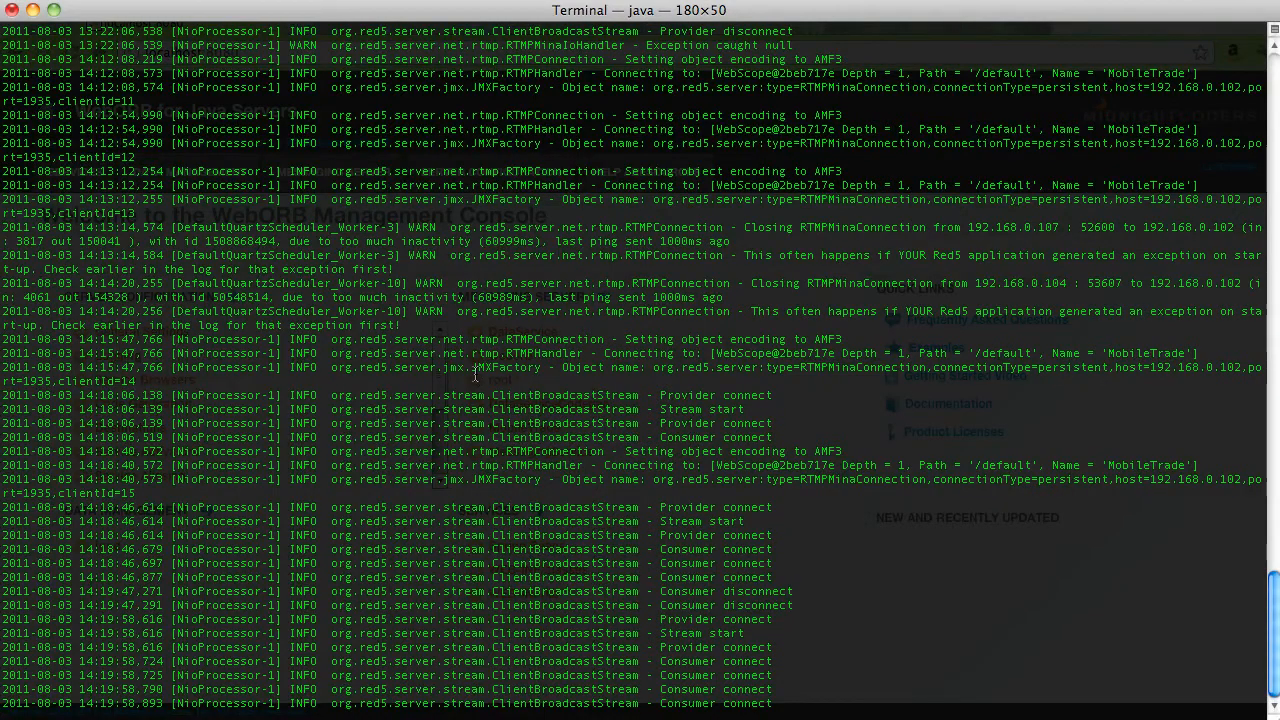
mouse_move(510, 335)
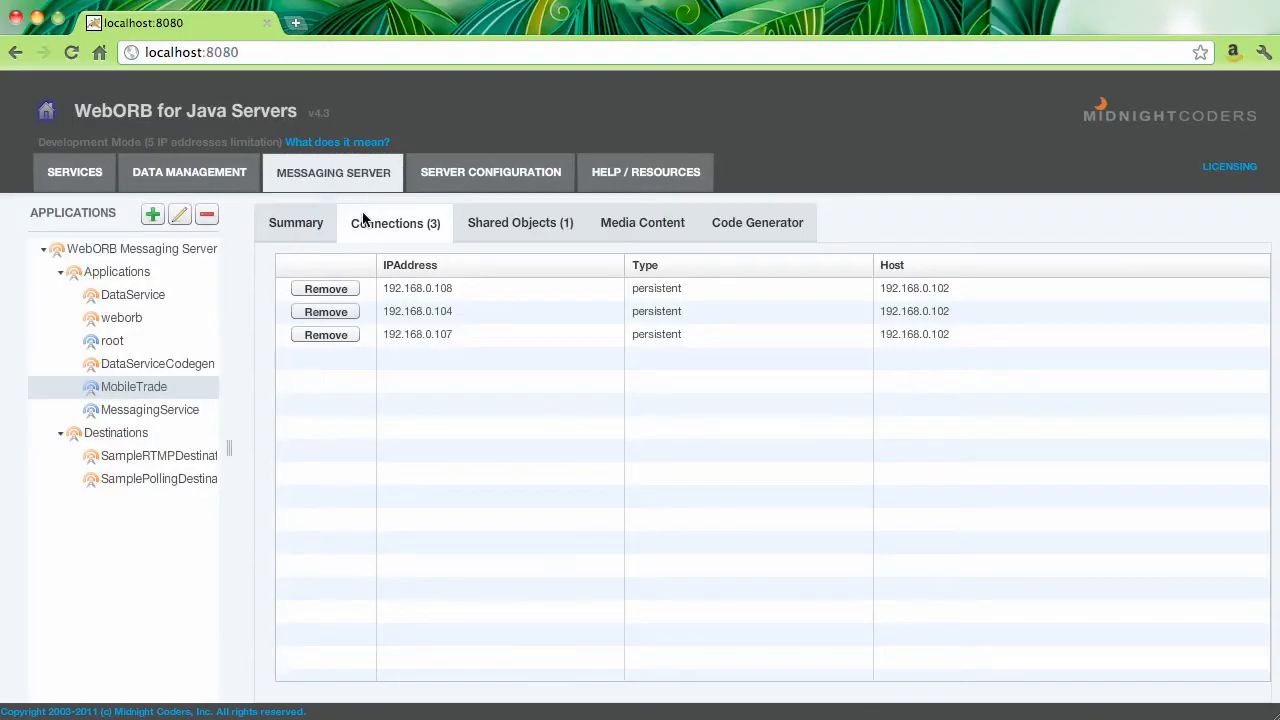
mouse_move(312, 389)
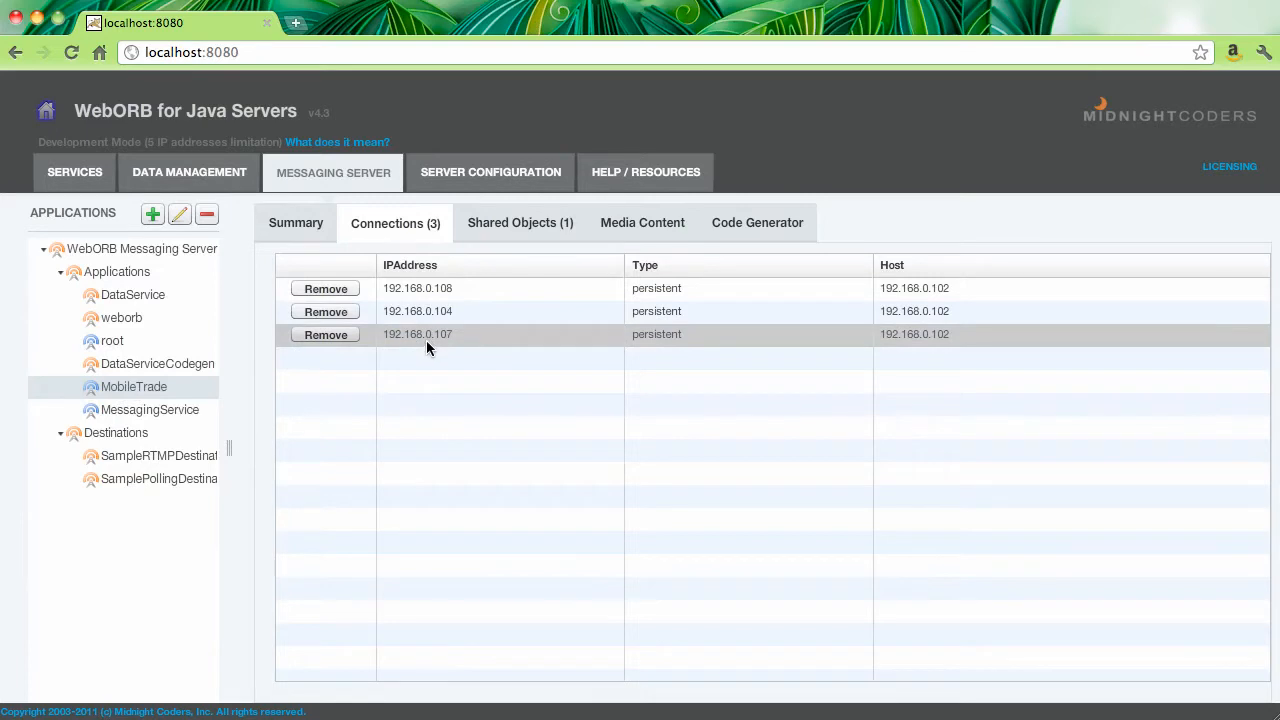
Display MobileTrade's Summary tab with input/output traffic graphs and the three-connection chart.
click(295, 222)
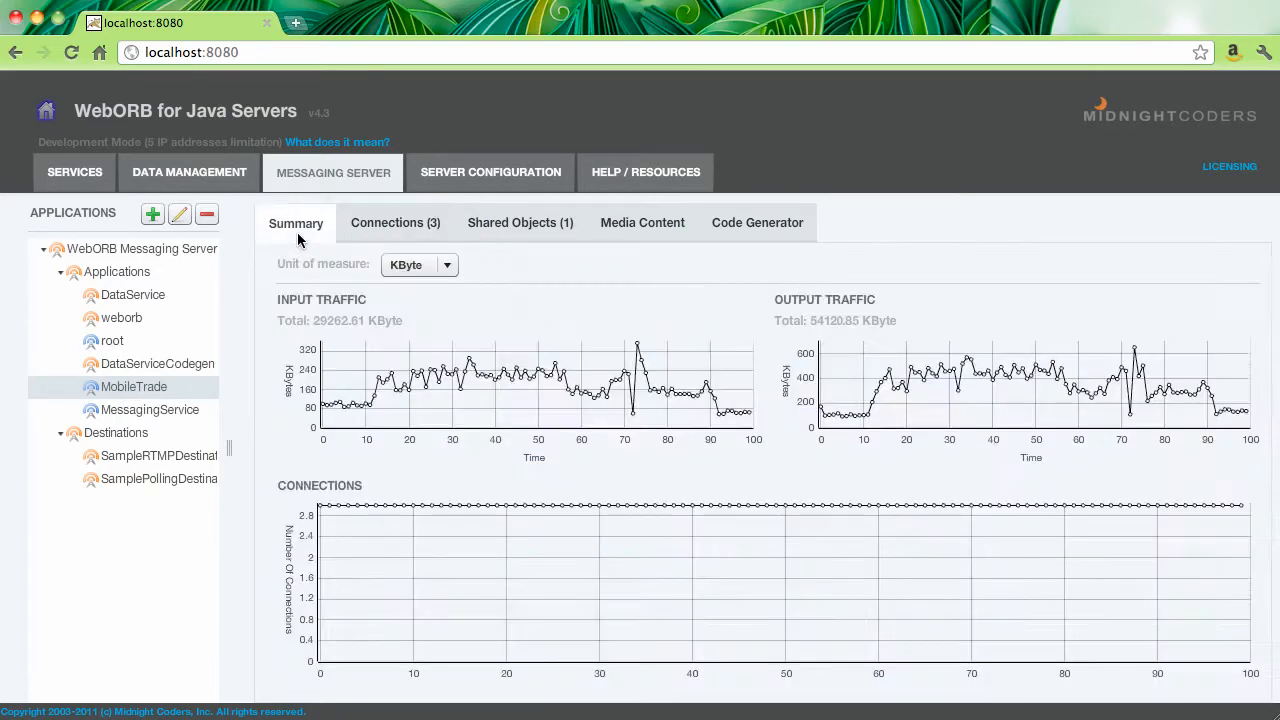